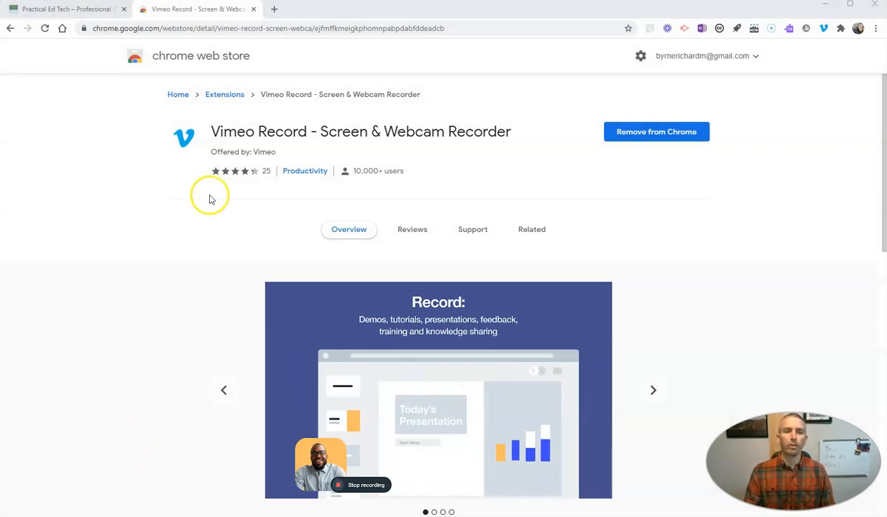
mouse_move(178, 94)
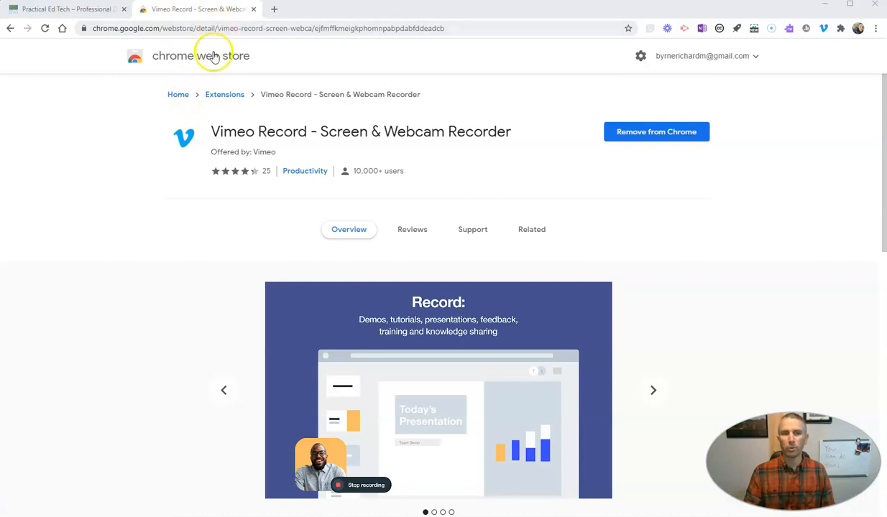
Leave the Vimeo Record store listing and switch to the Practical Ed Tech website tab.
click(652, 391)
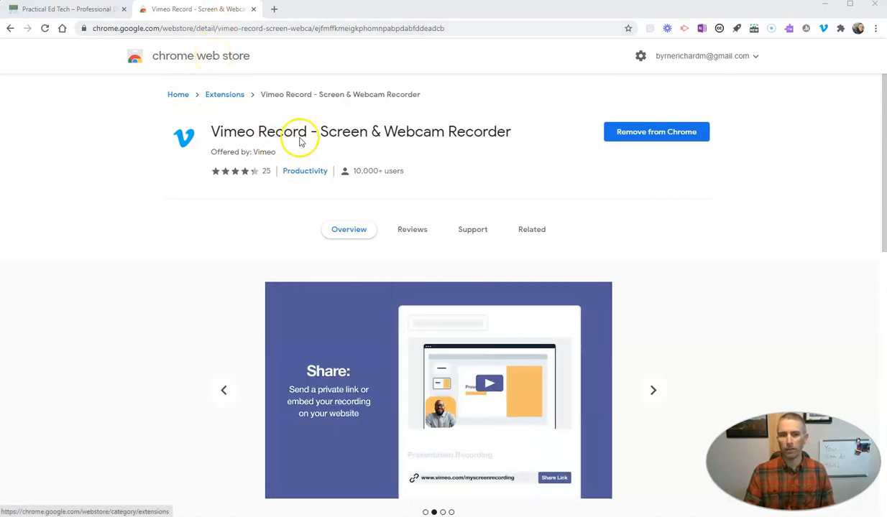
mouse_move(825, 29)
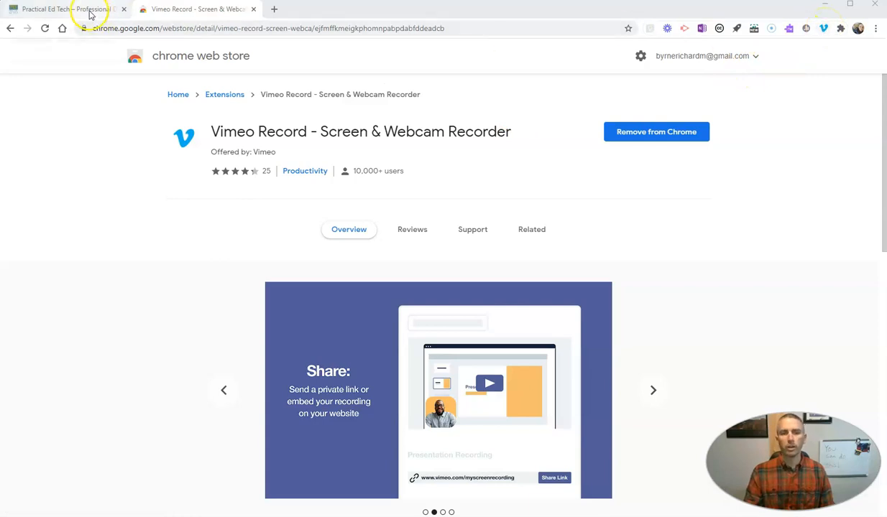
click(65, 9)
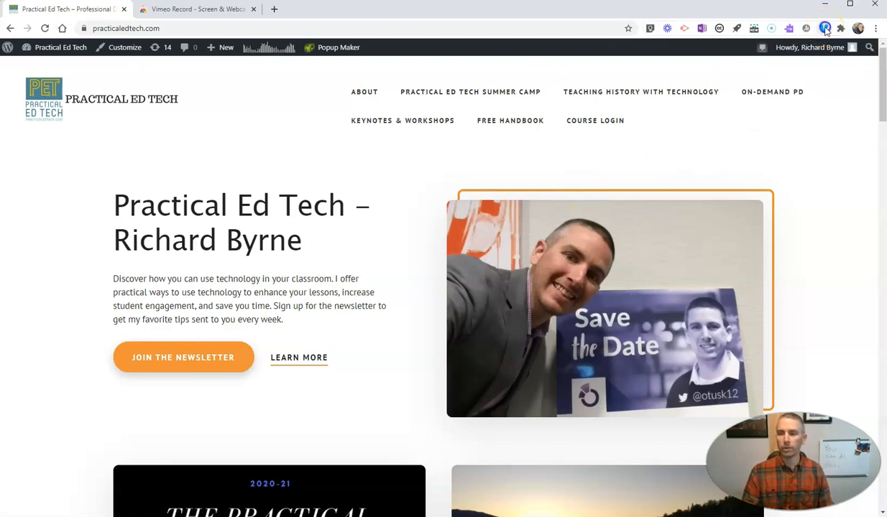
Set Vimeo Record to Screen only instead of Both, then start recording.
click(824, 28)
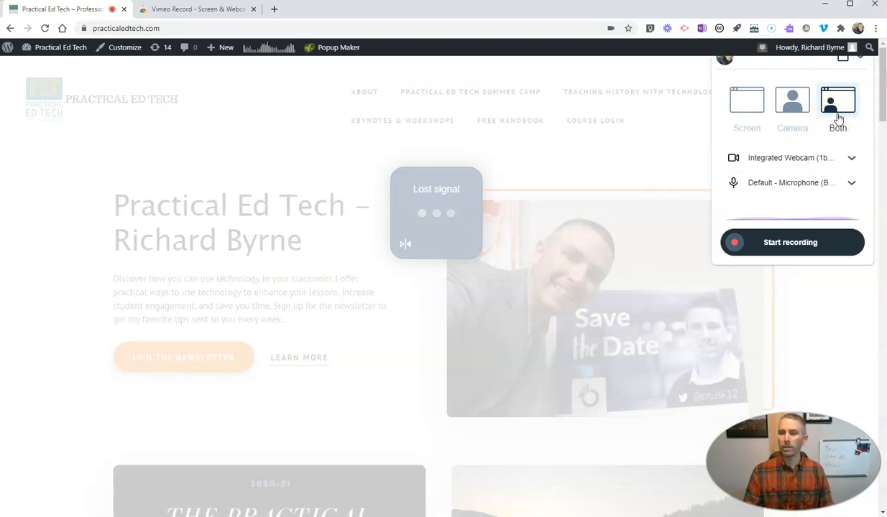
click(746, 104)
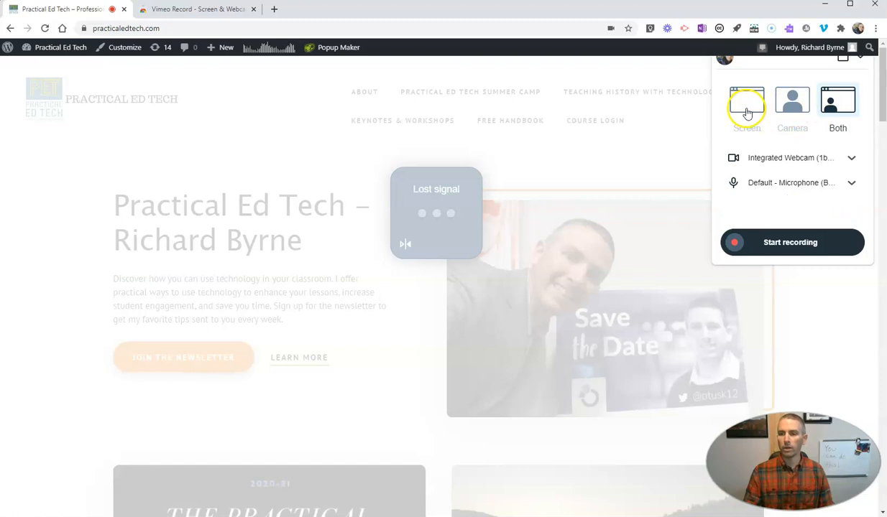
click(746, 106)
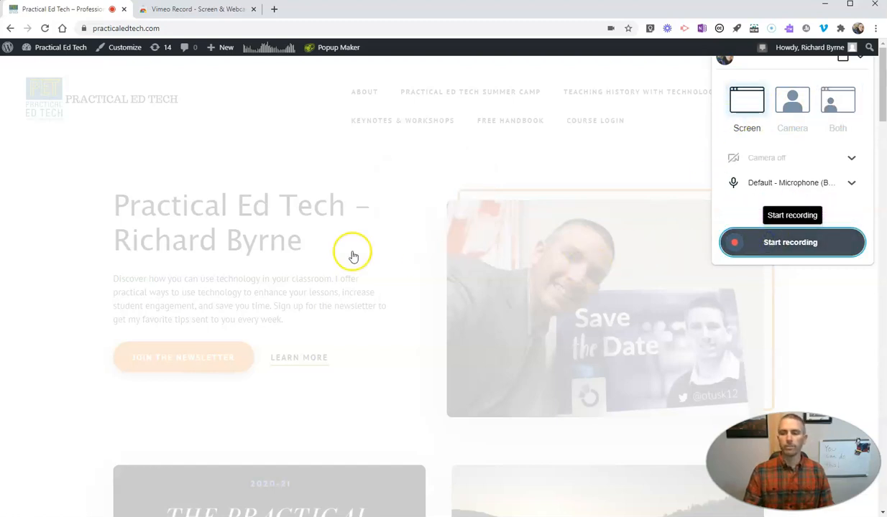
click(790, 242)
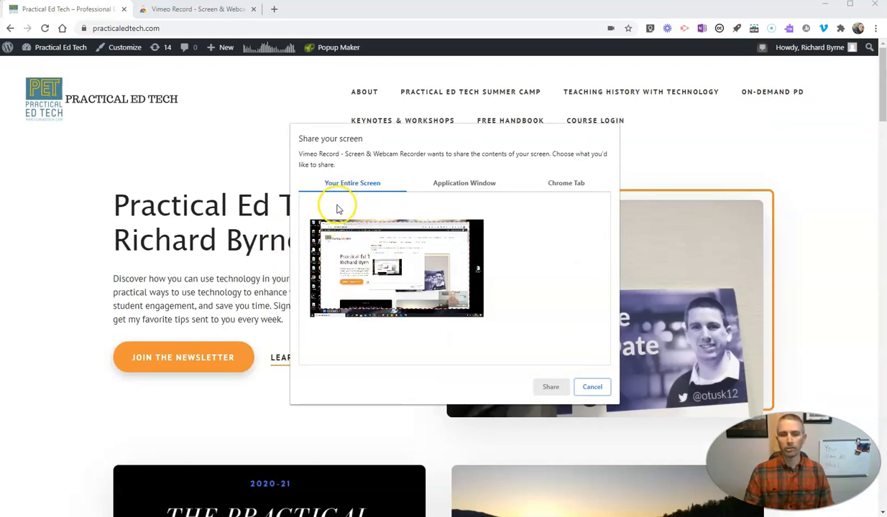
mouse_move(466, 187)
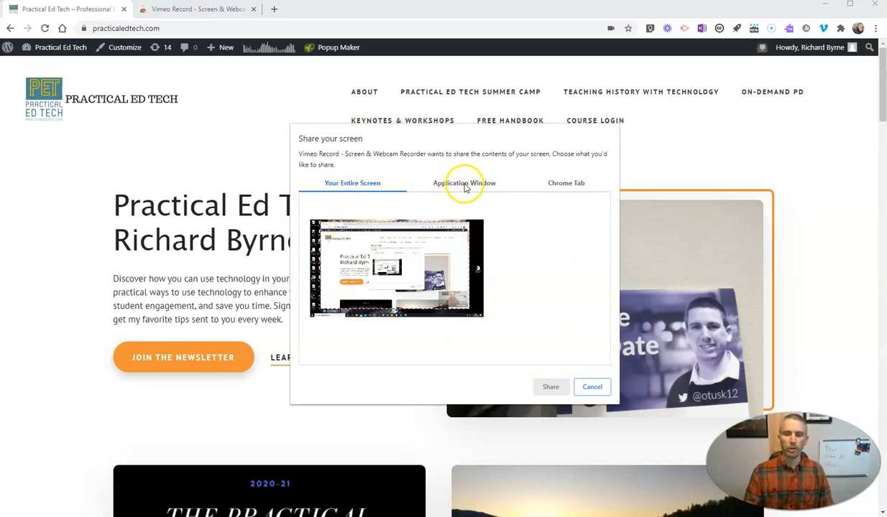
Share the Chrome window showing Practical Ed Tech from the Application Window tab.
click(464, 183)
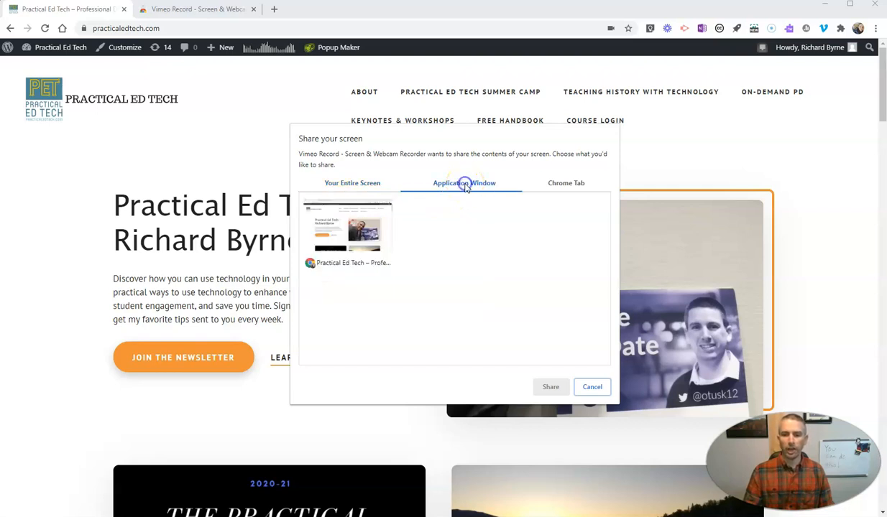
click(347, 228)
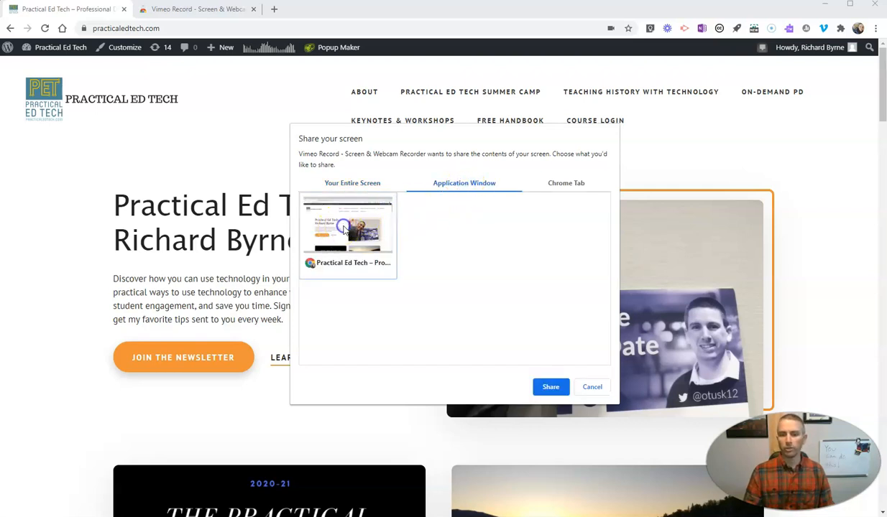
click(551, 386)
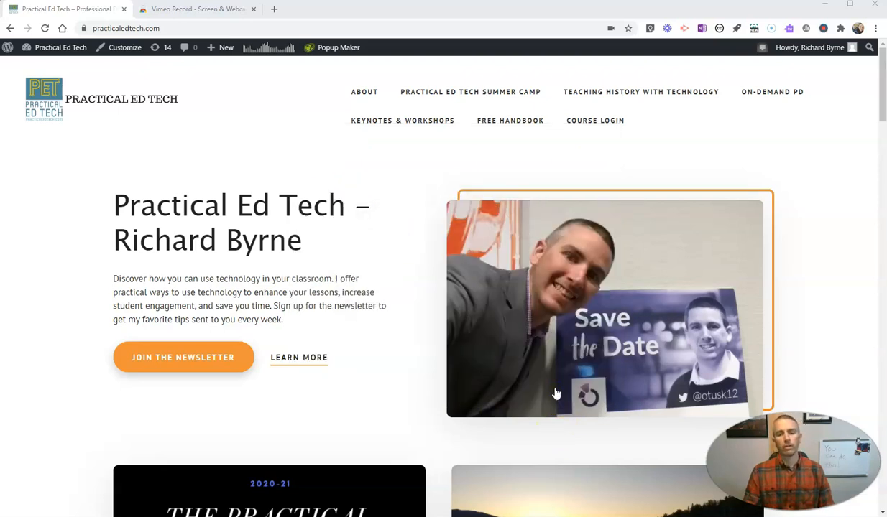
Scroll the homepage and open the 'Three Online Options for Podcast Recording & Publishing' article.
scroll(down, 3)
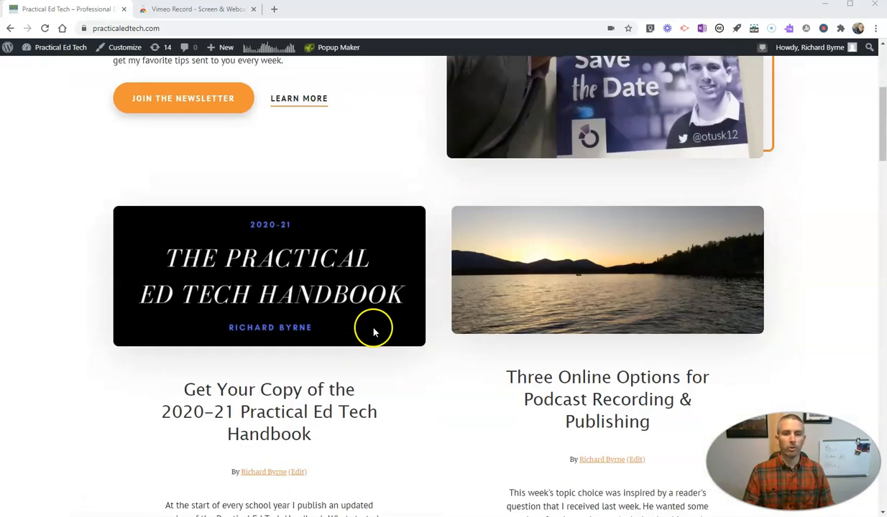
scroll(down, 3)
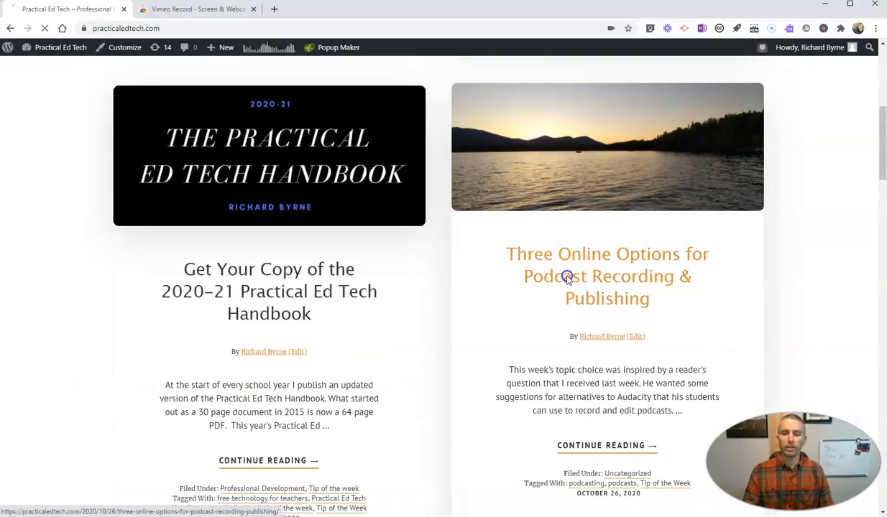
click(606, 275)
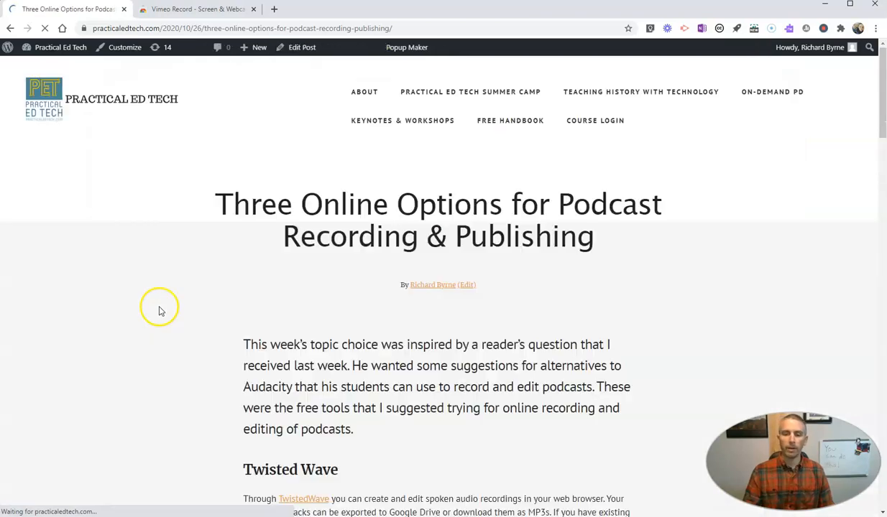
scroll(down, 3)
text(Ne)
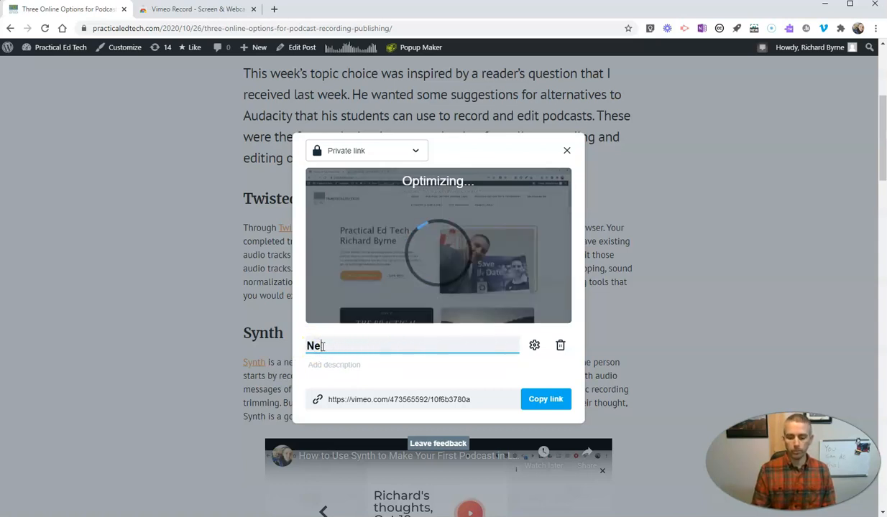
Title the video 'Overview Recording' and open the Who can watch choices.
text(Overview Recording)
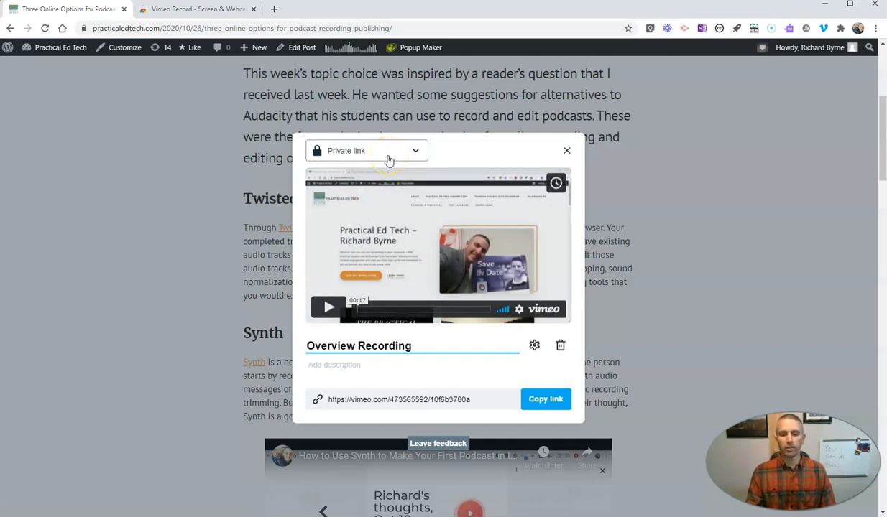
click(366, 150)
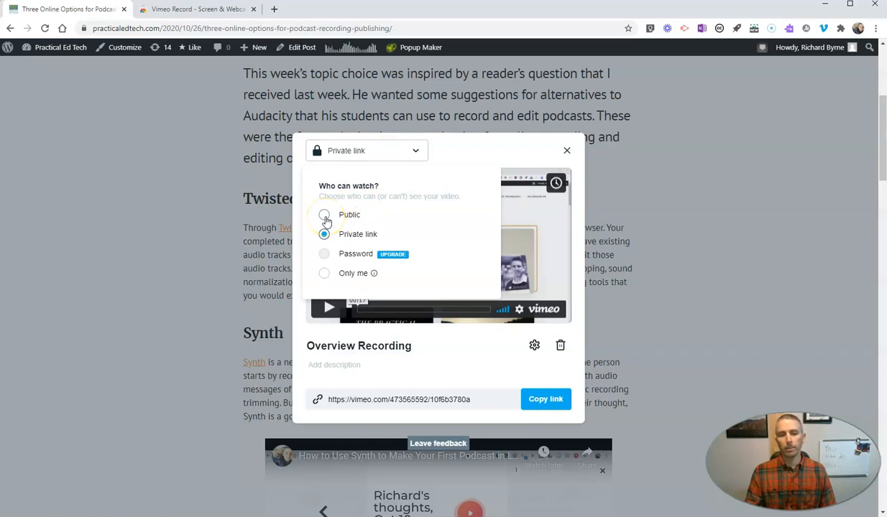
Switch privacy to Public, back to Private link, and copy the video link.
click(324, 214)
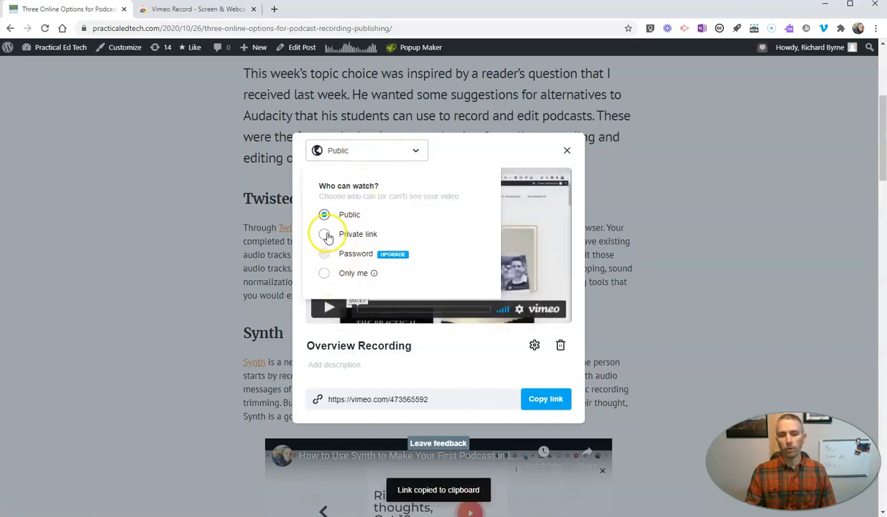
click(324, 234)
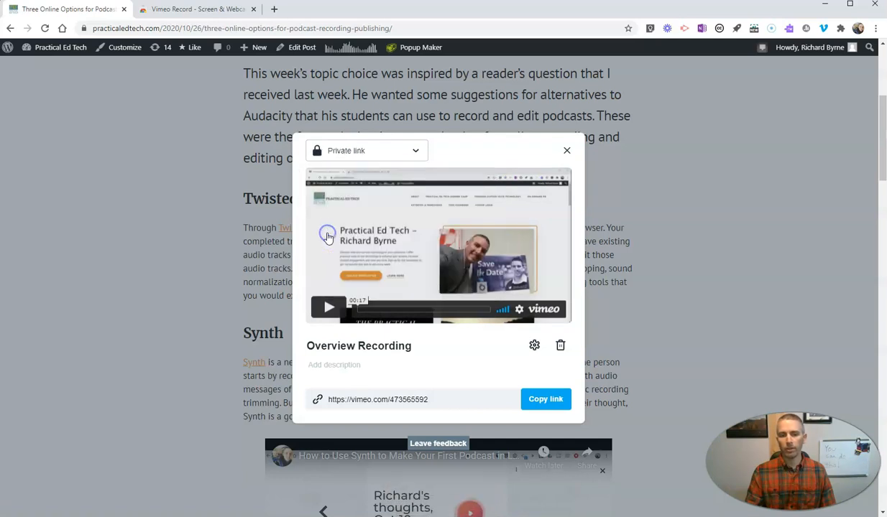
click(545, 399)
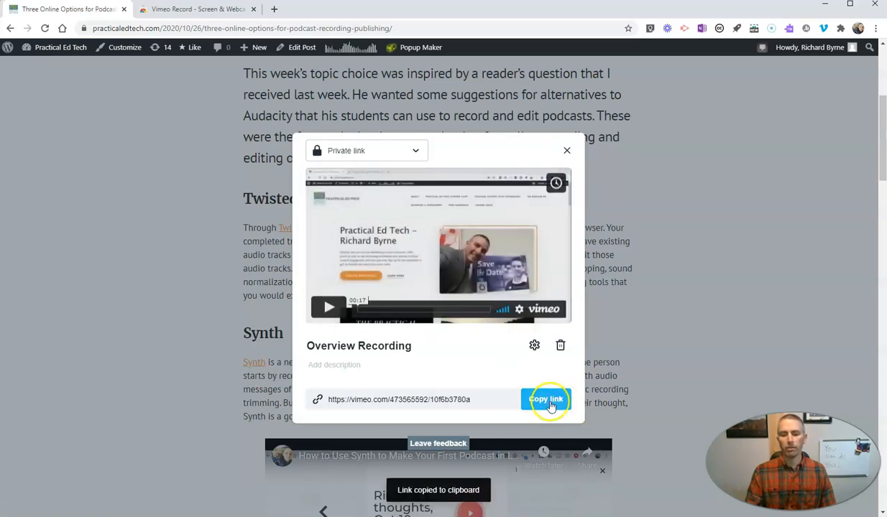
click(545, 400)
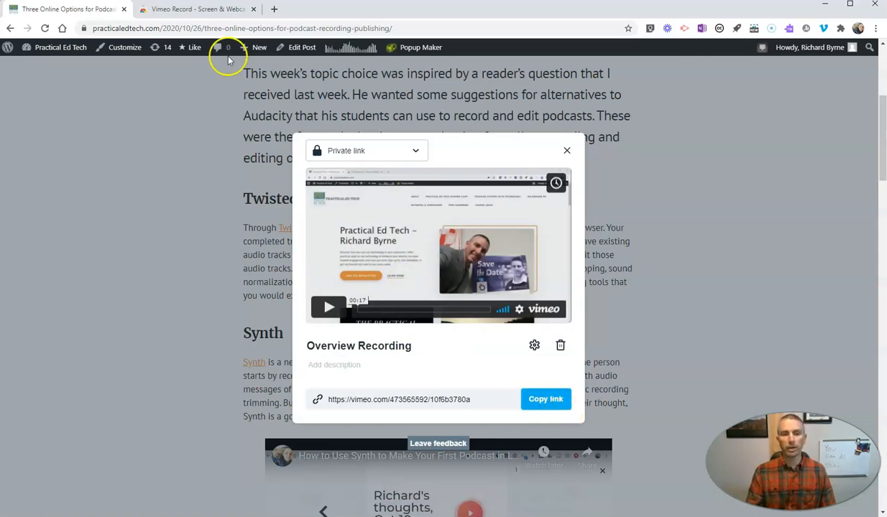
Open vimeo.com in a new tab to see 'Overview Recording' under Recent videos.
click(403, 9)
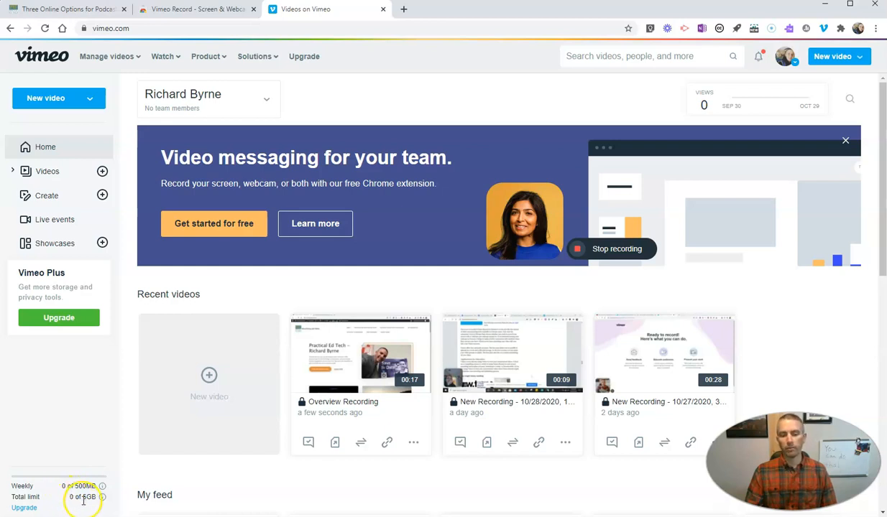
mouse_move(142, 460)
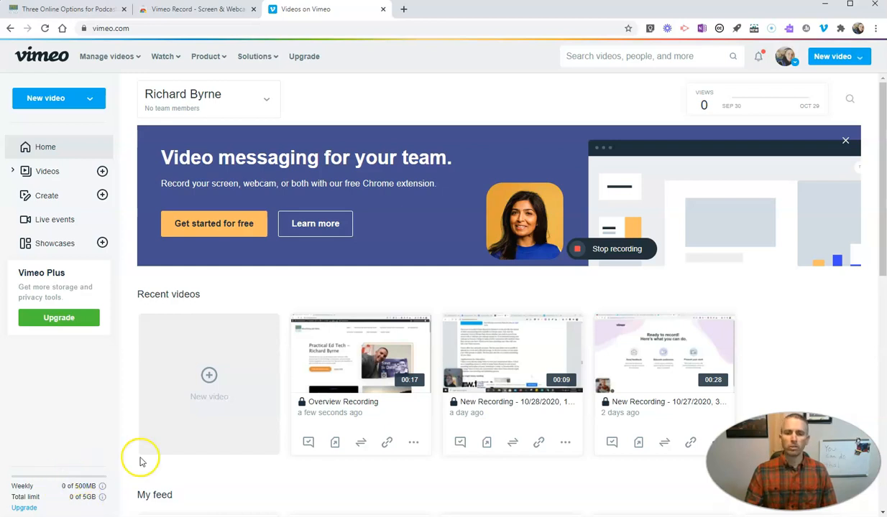
mouse_move(291, 455)
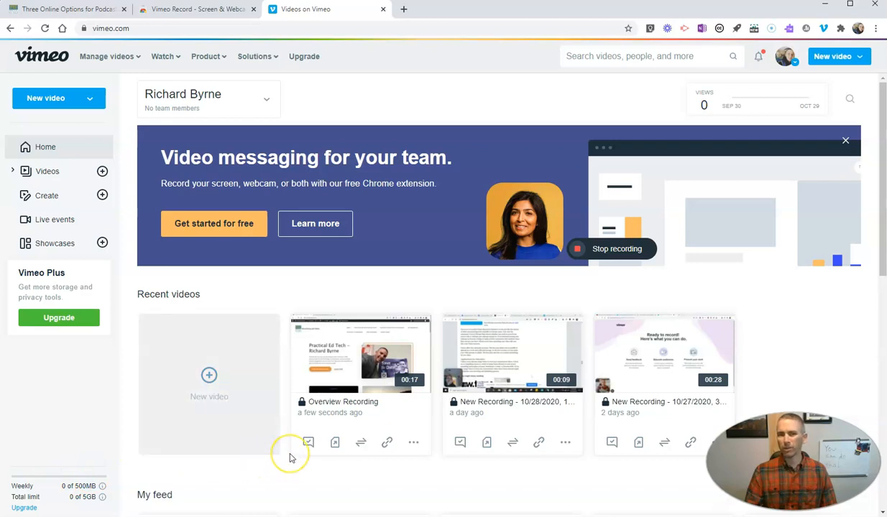